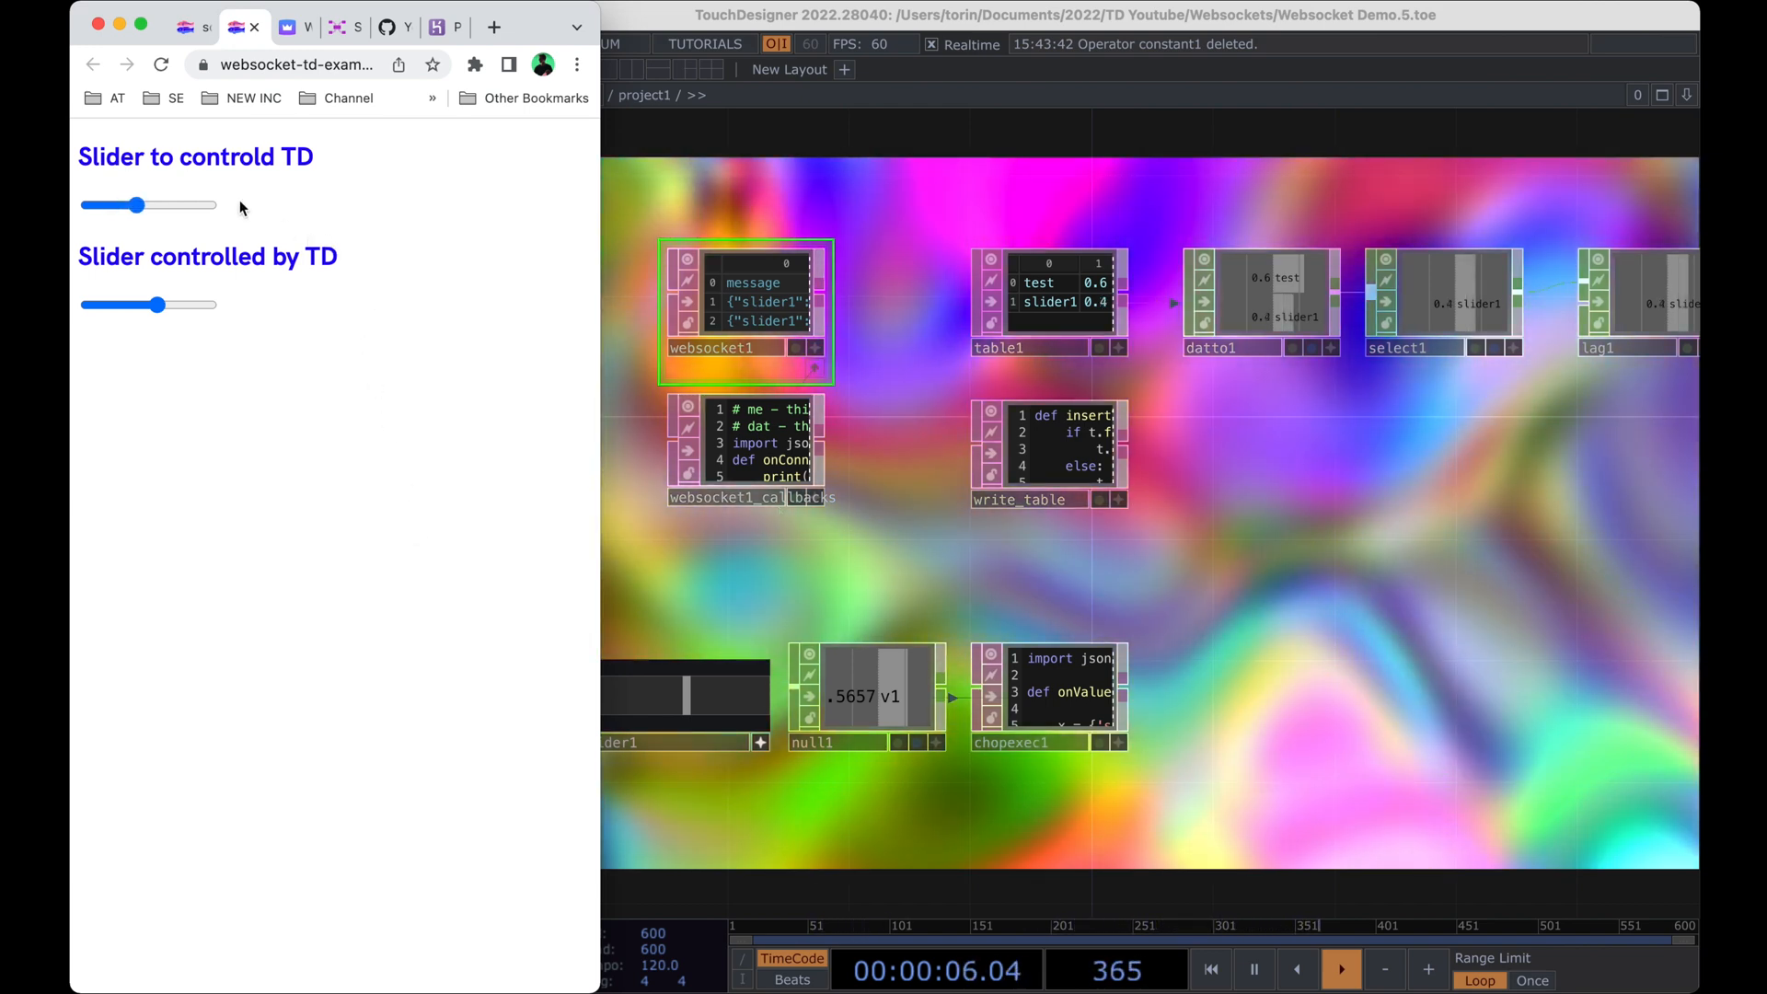
Move the web page slider up to 0.82 and back down so the table's slider1 follows it
drag(112, 205, 135, 205)
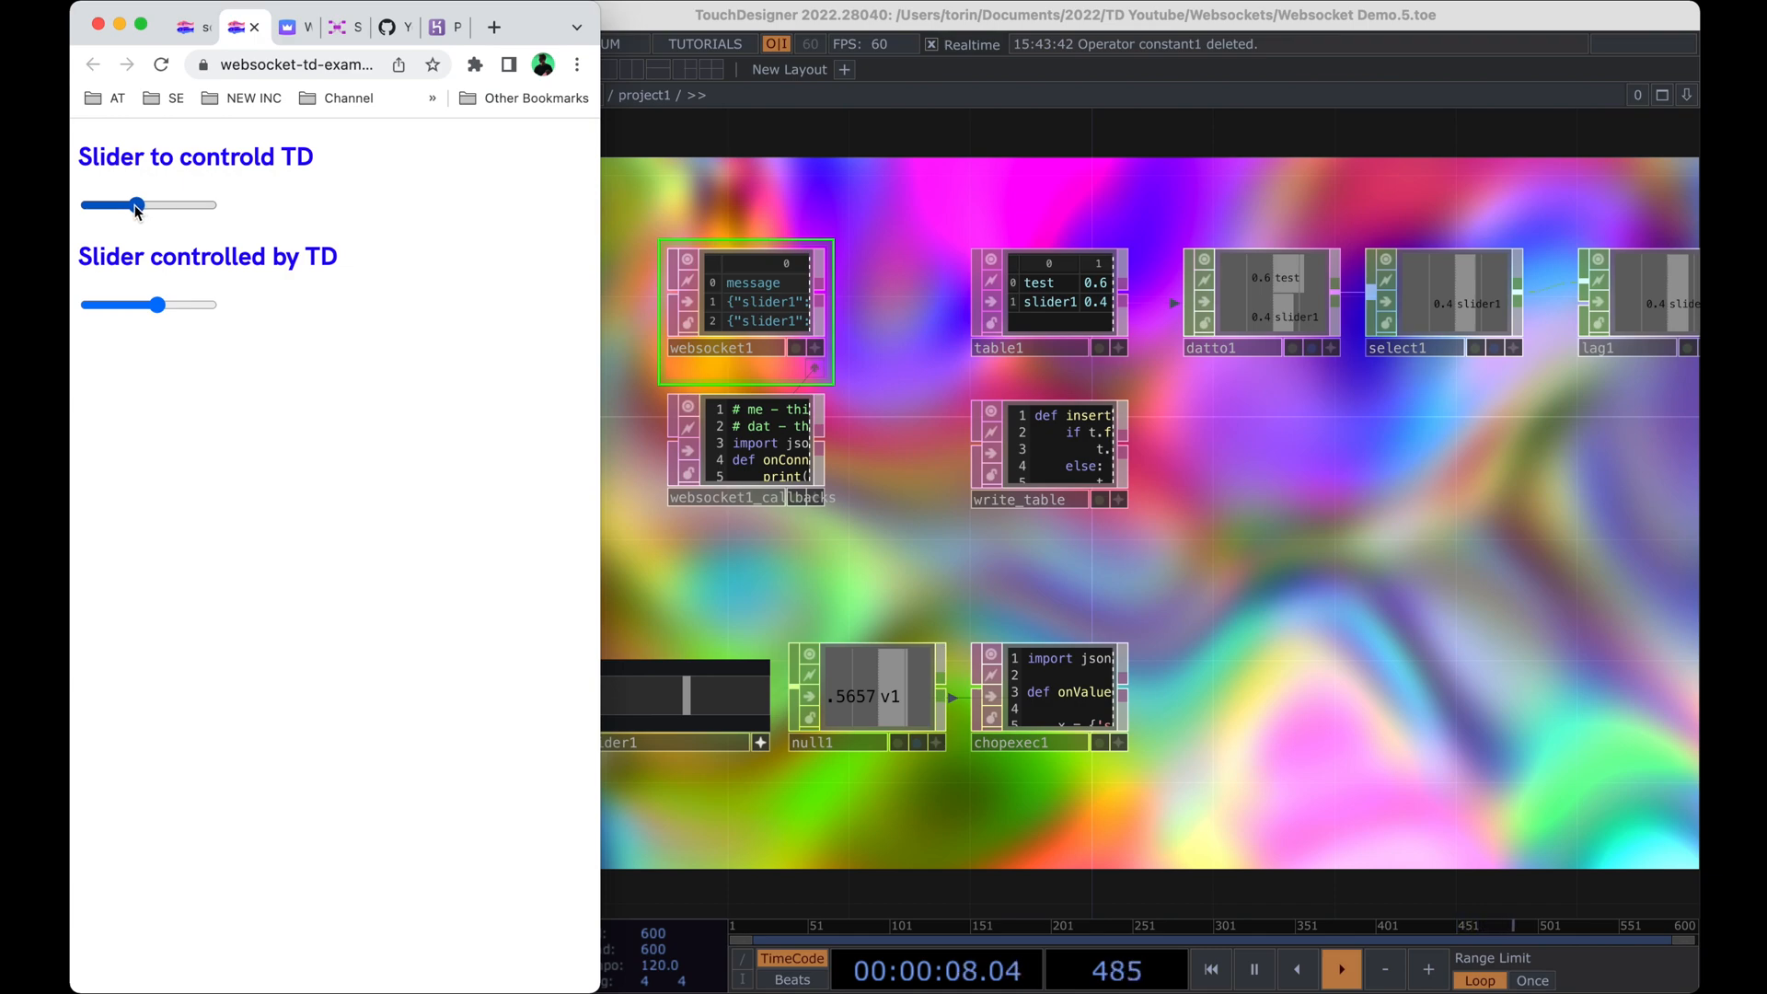
drag(135, 205, 190, 206)
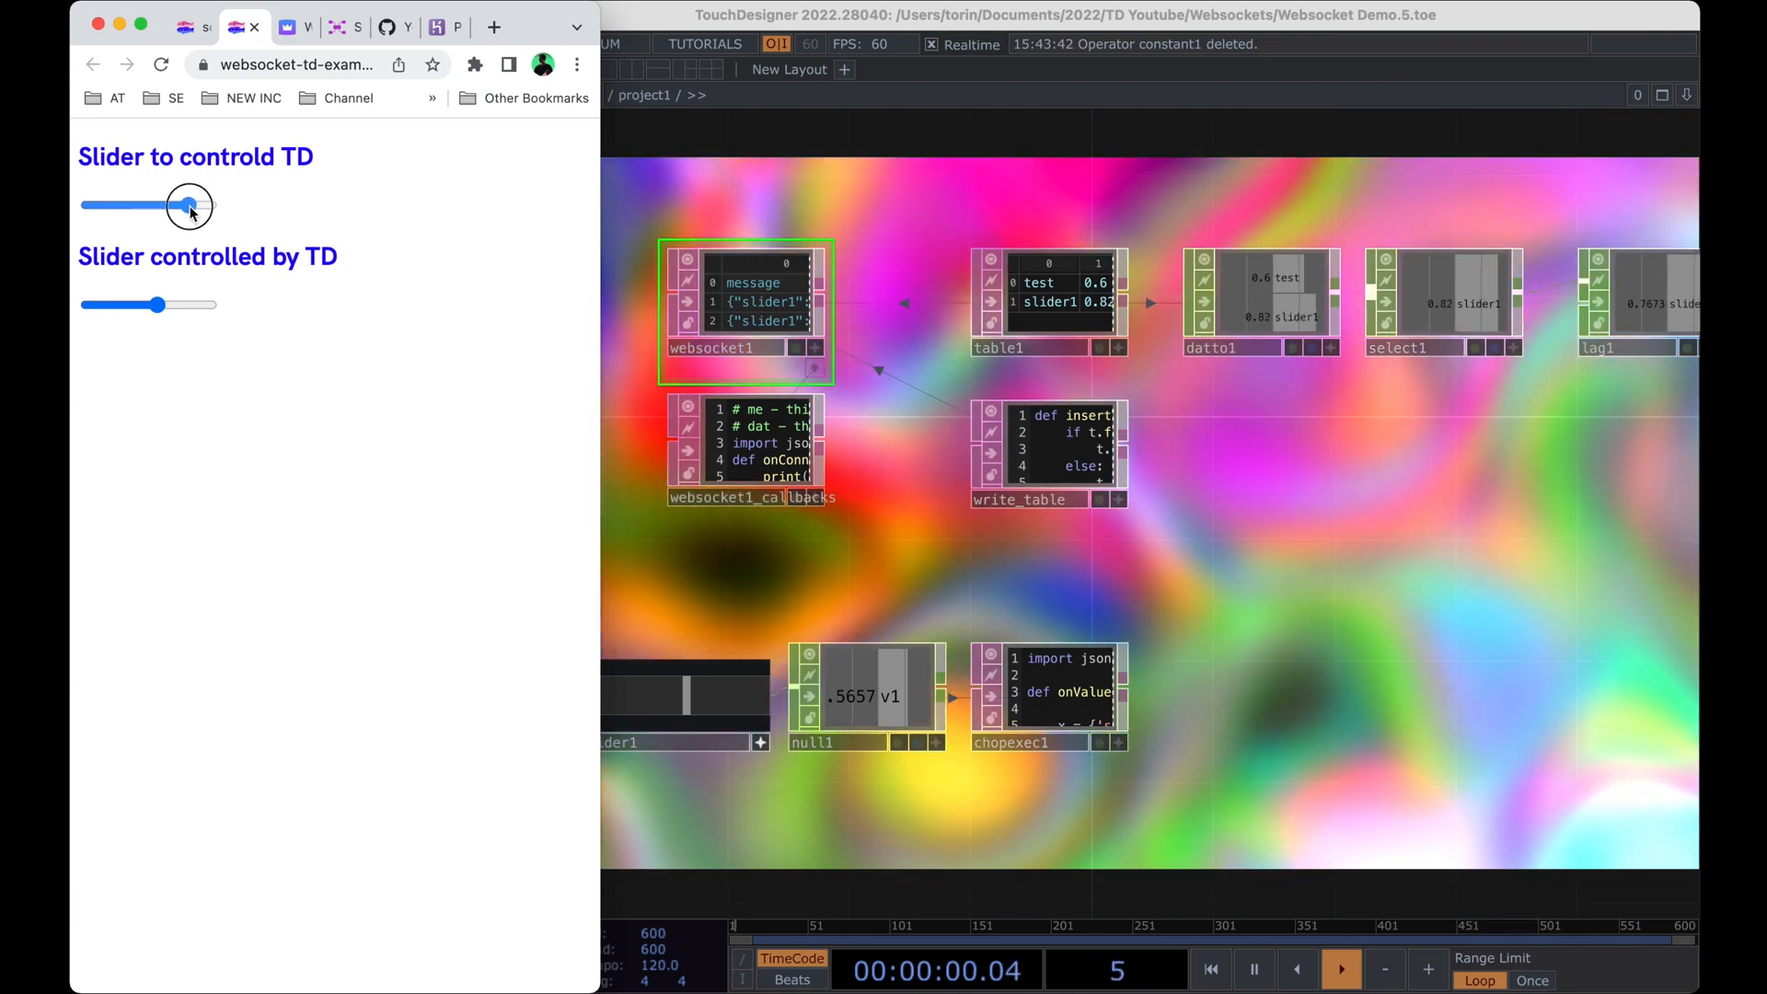
drag(190, 207, 110, 206)
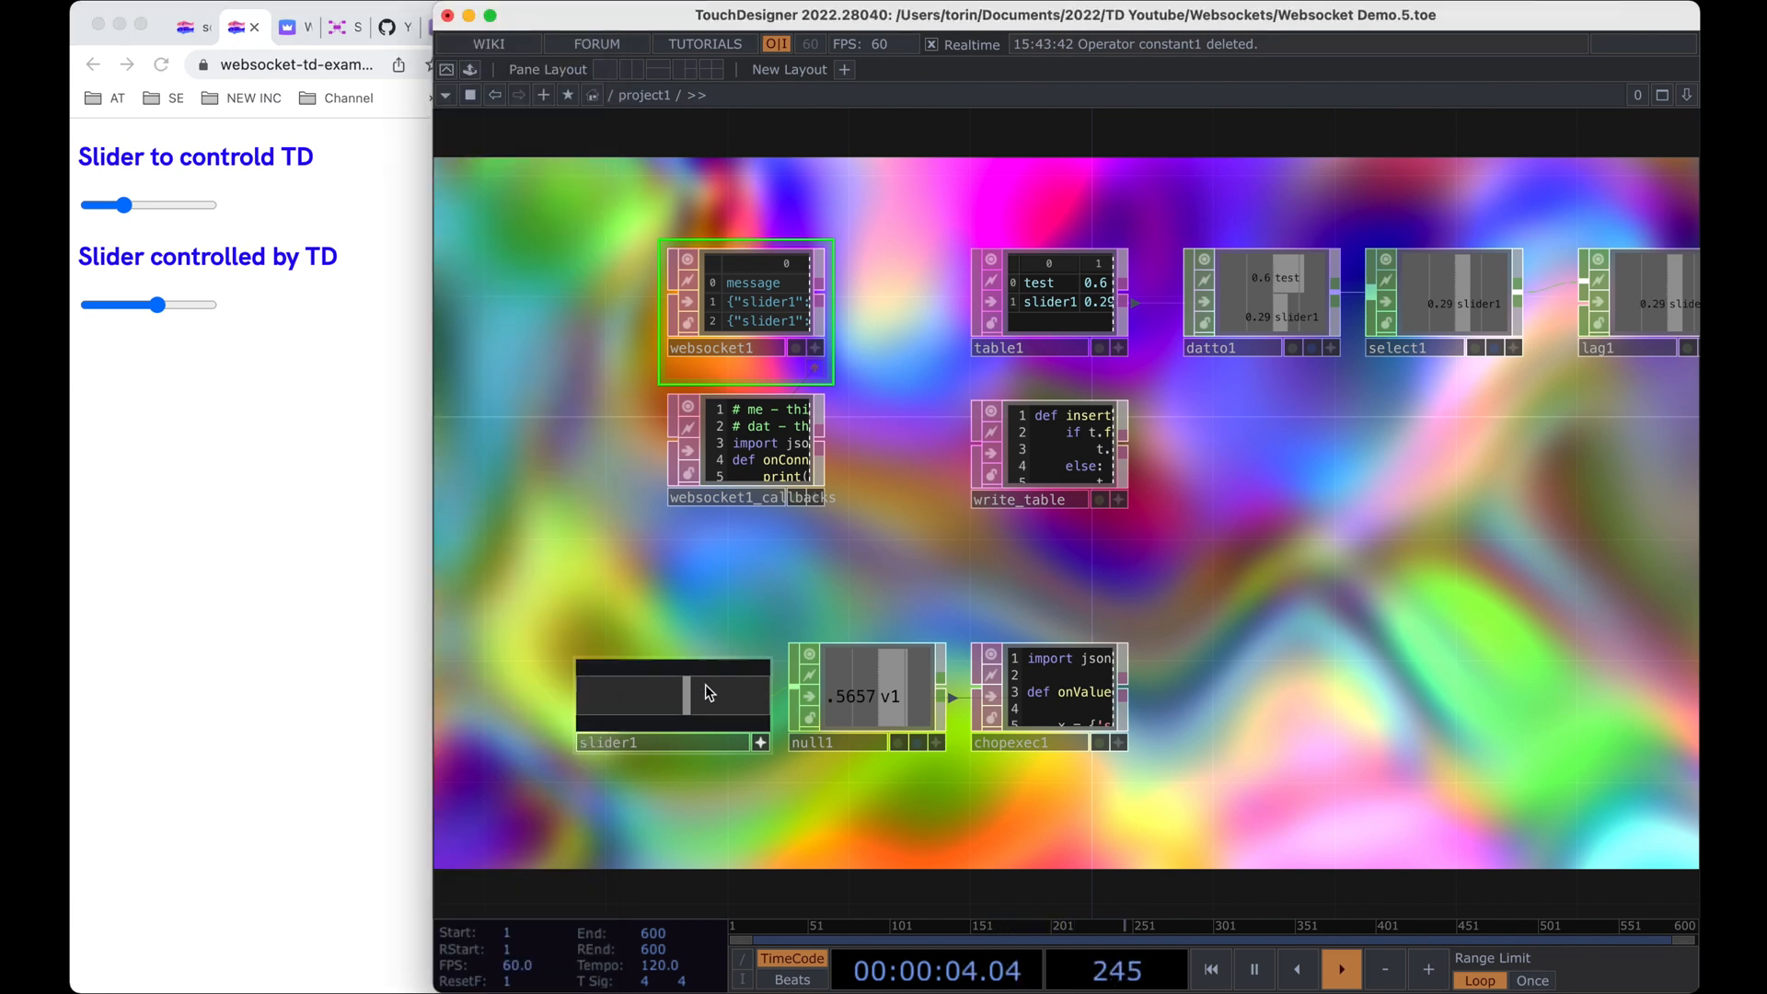
Move the network slider1 COMP to .7576 so the page's second slider follows it
drag(659, 696, 721, 698)
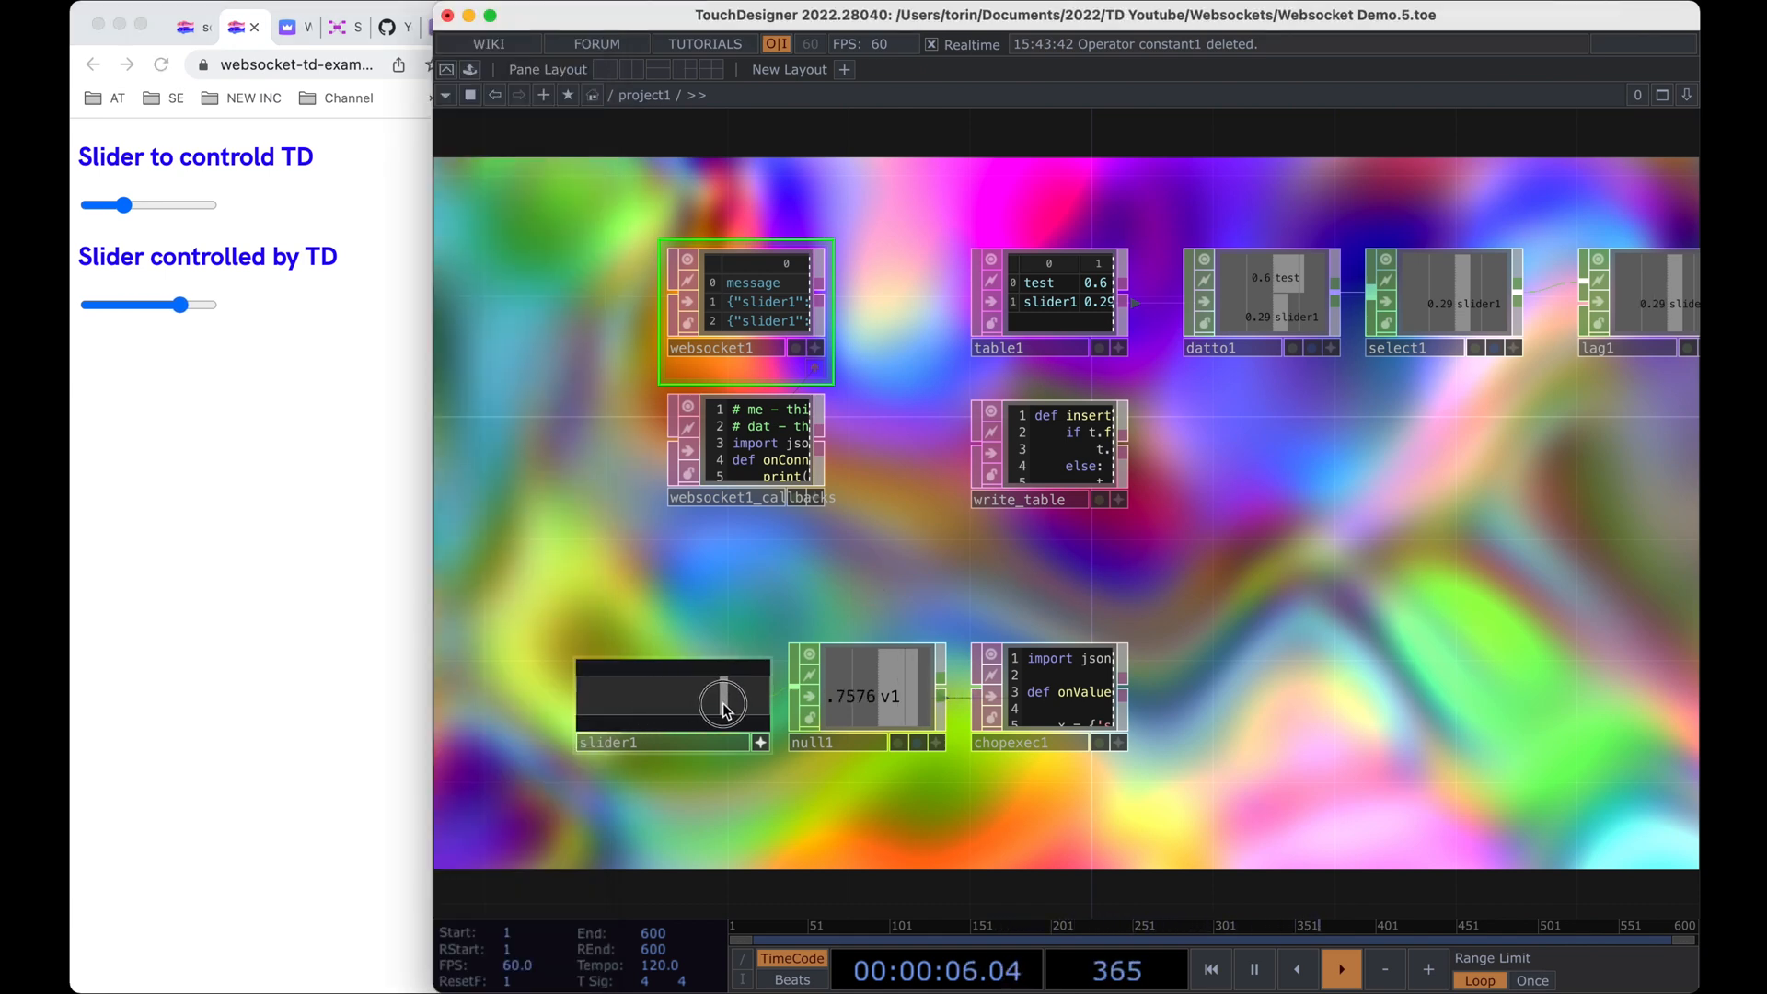
drag(727, 702, 659, 701)
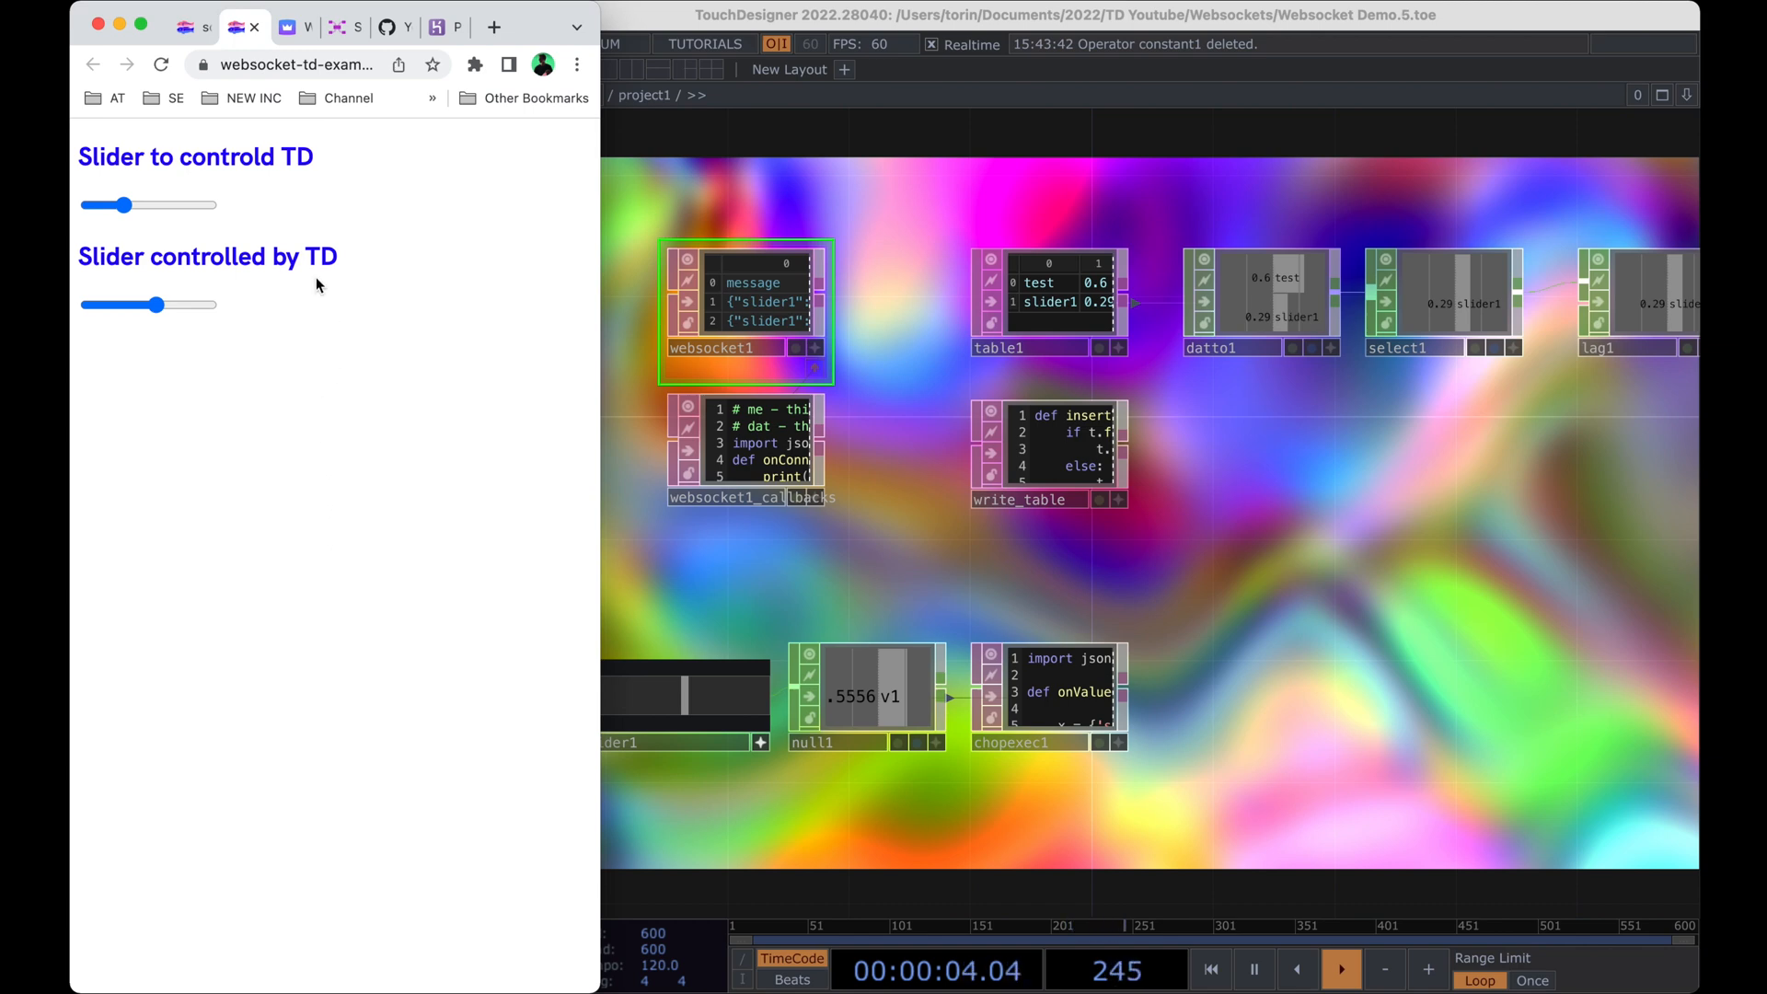
drag(112, 156, 372, 256)
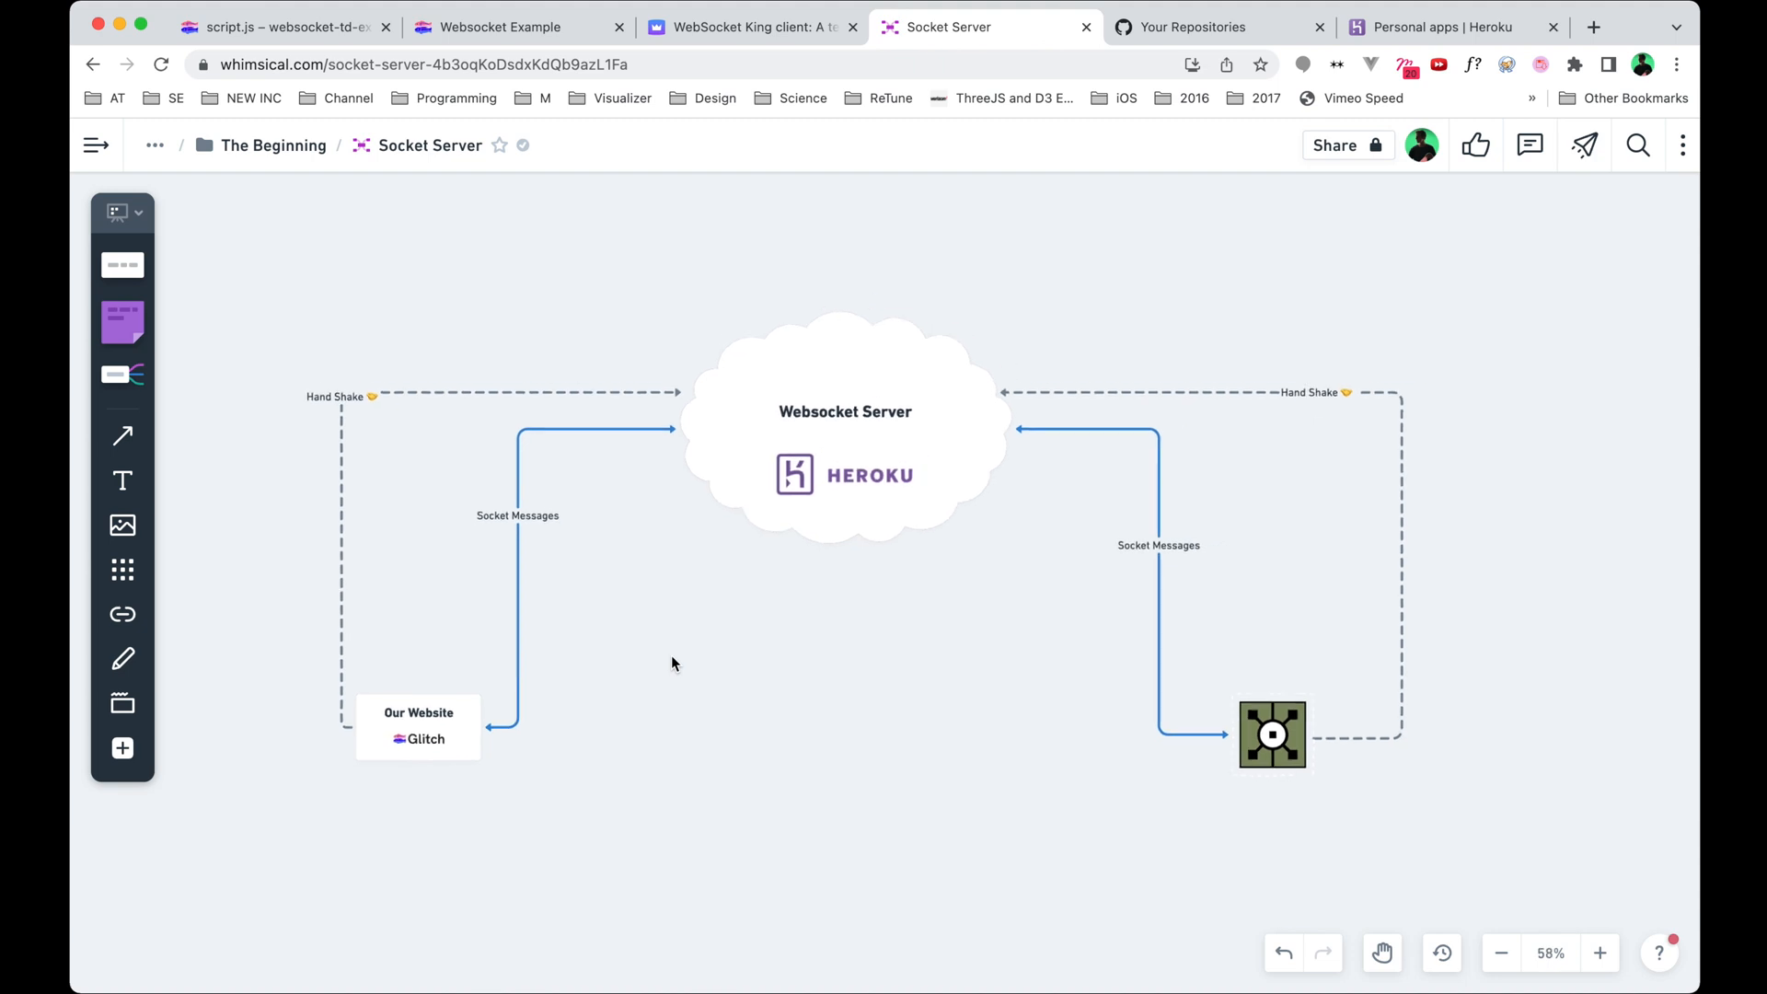
Select the Websocket Server cloud shape in the Whimsical architecture diagram
click(845, 410)
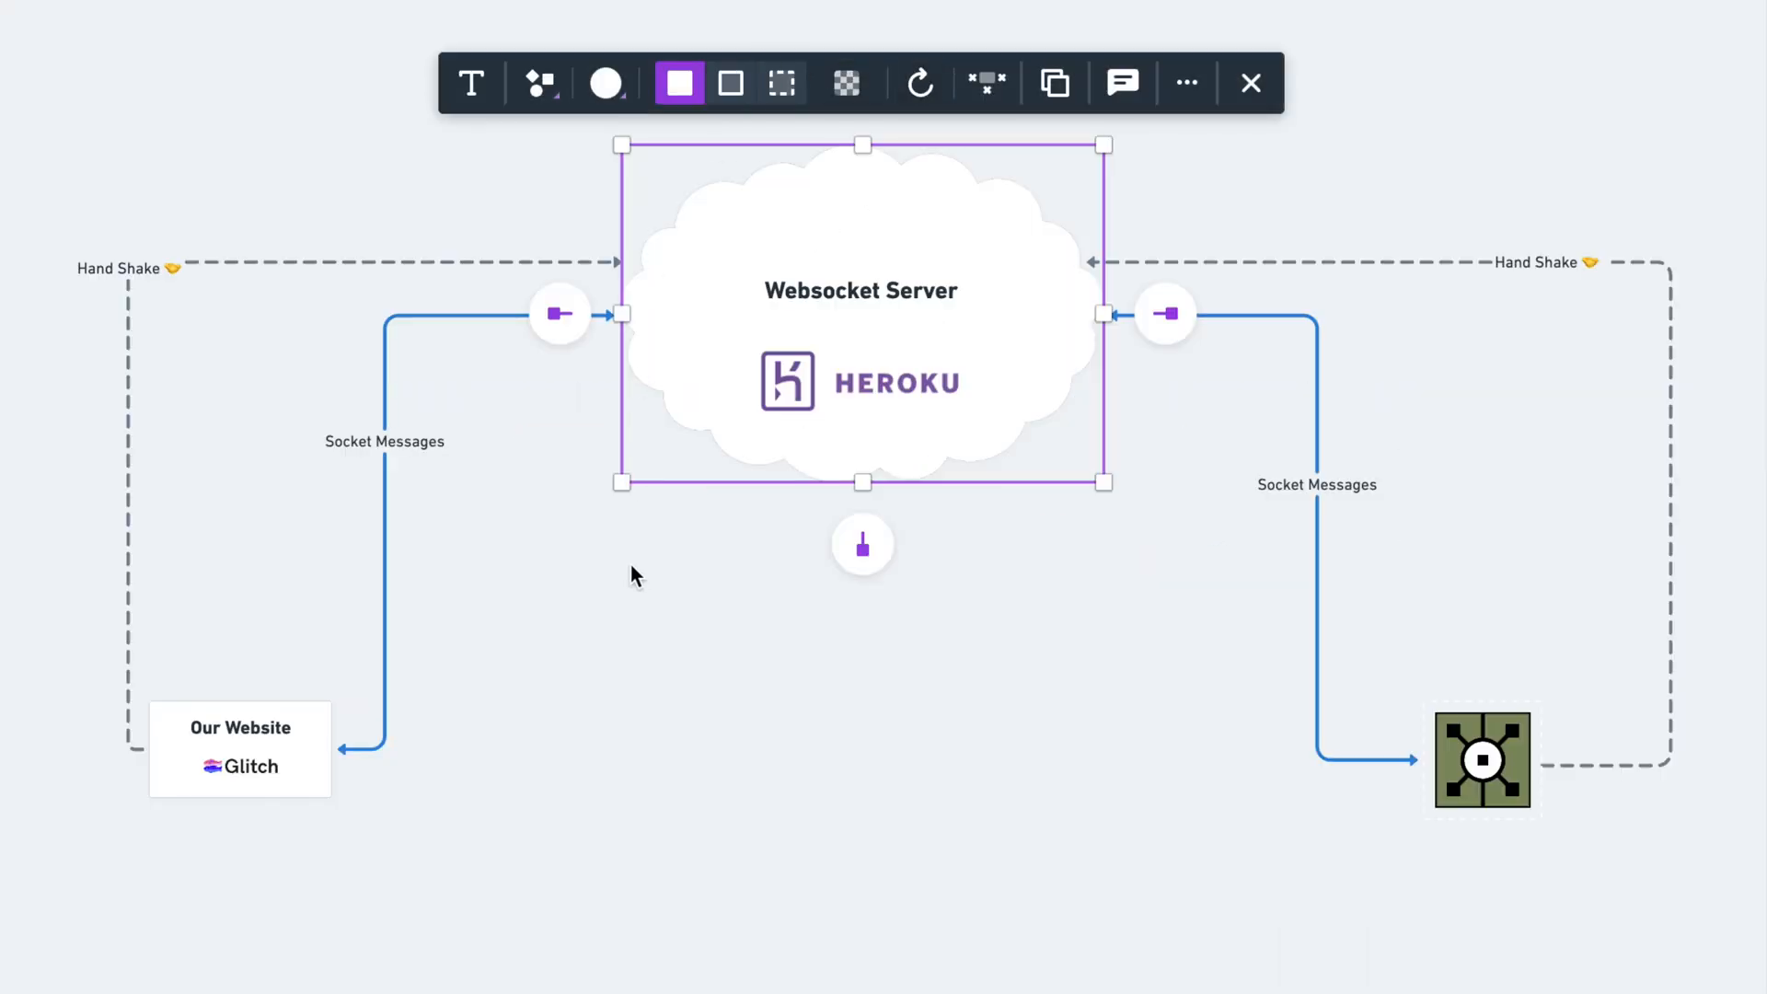